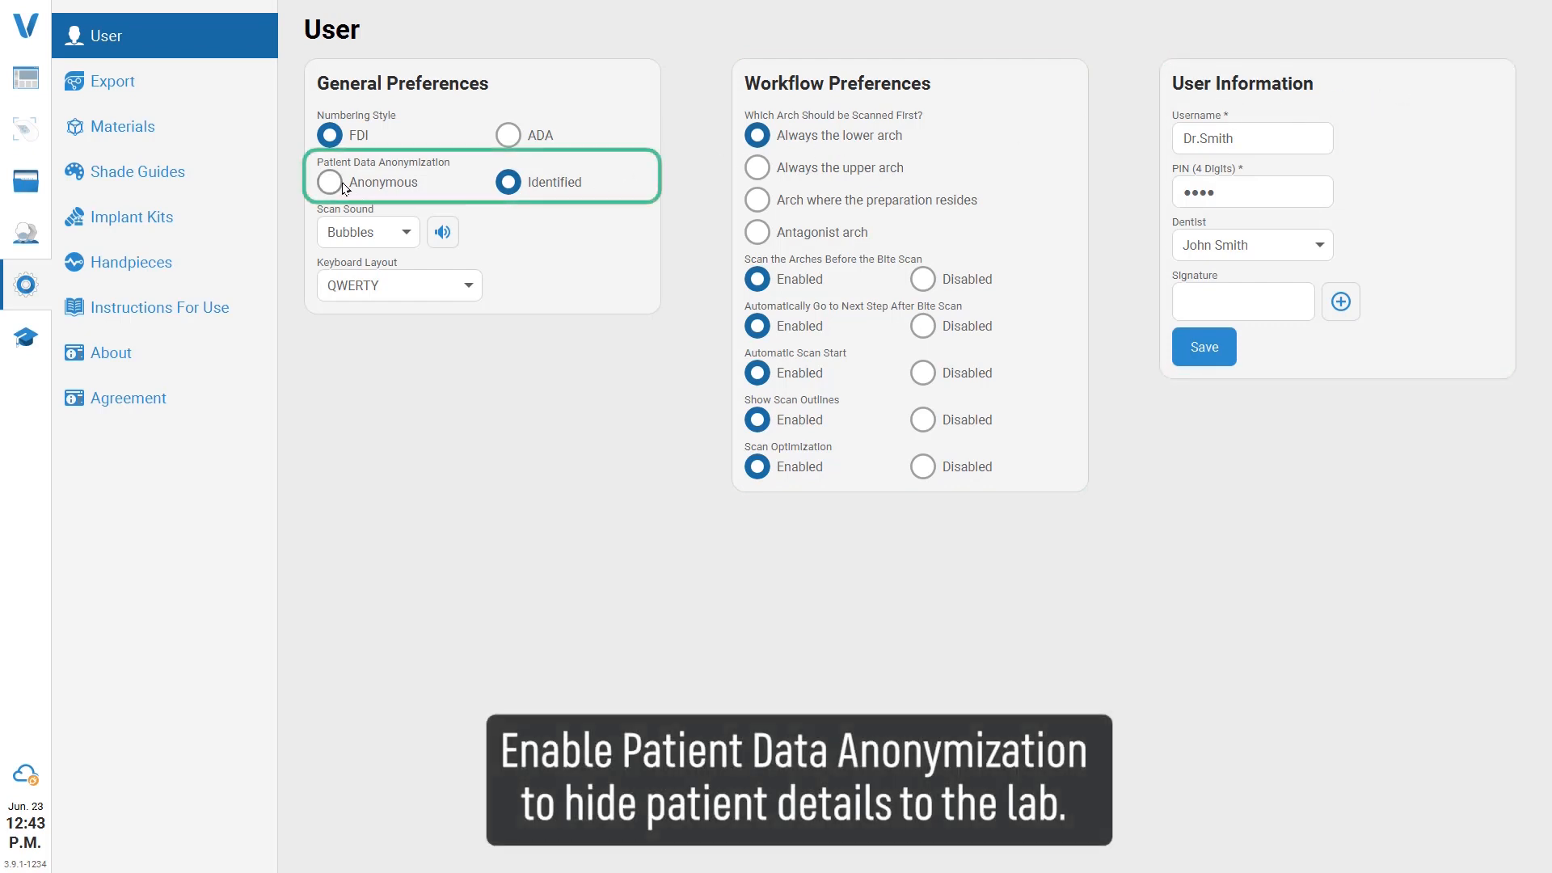
# Step: Set Patient Data Anonymization to Anonymous and choose Bubbles as the scan sound
pyautogui.click(329, 182)
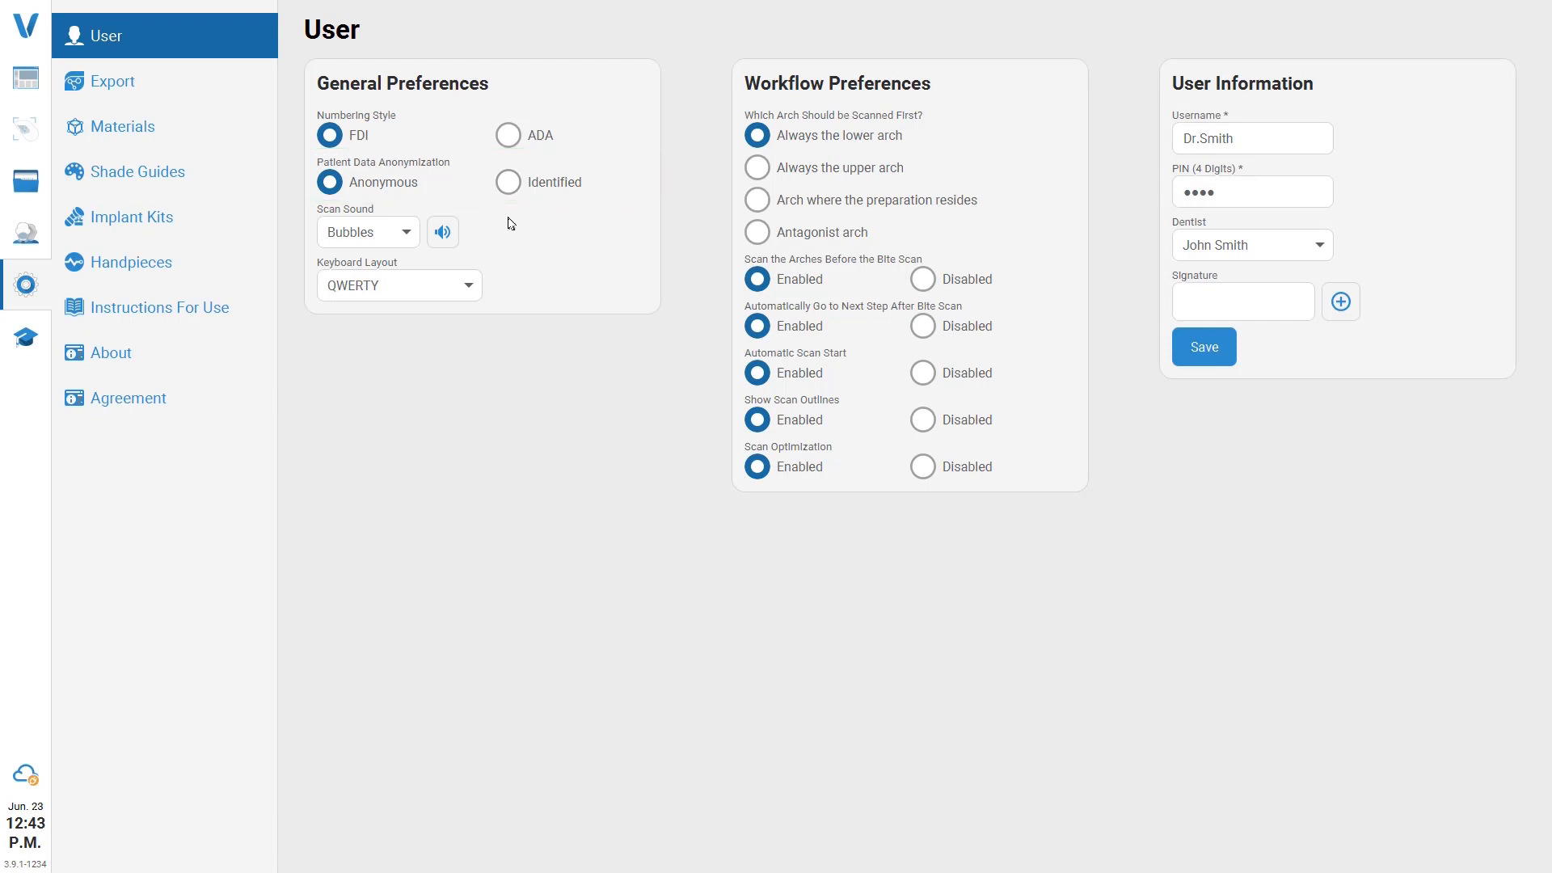
pyautogui.click(404, 232)
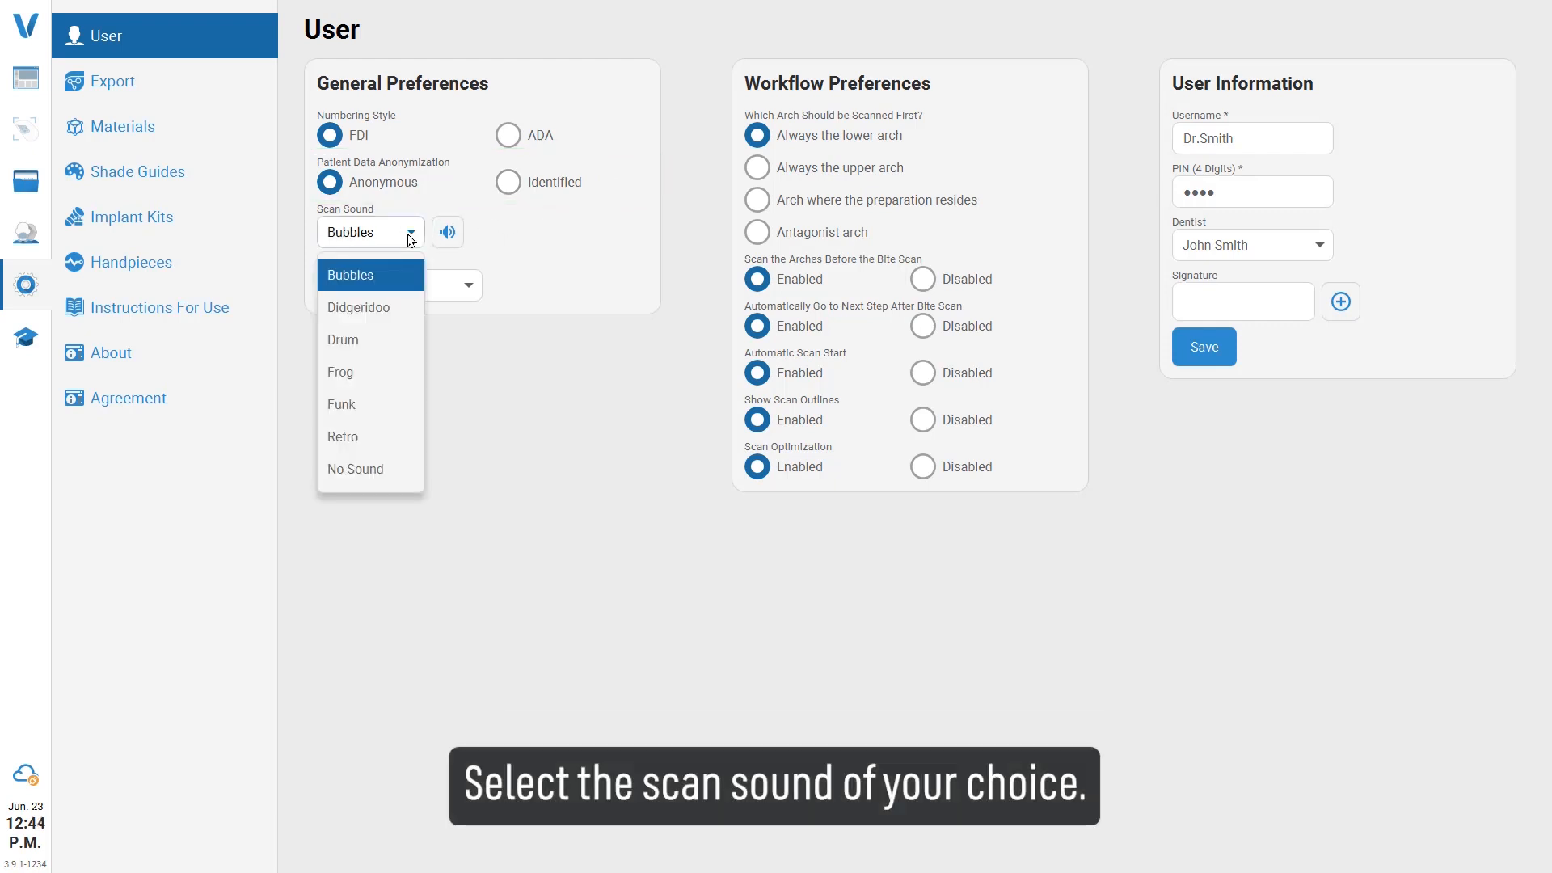
pyautogui.click(349, 274)
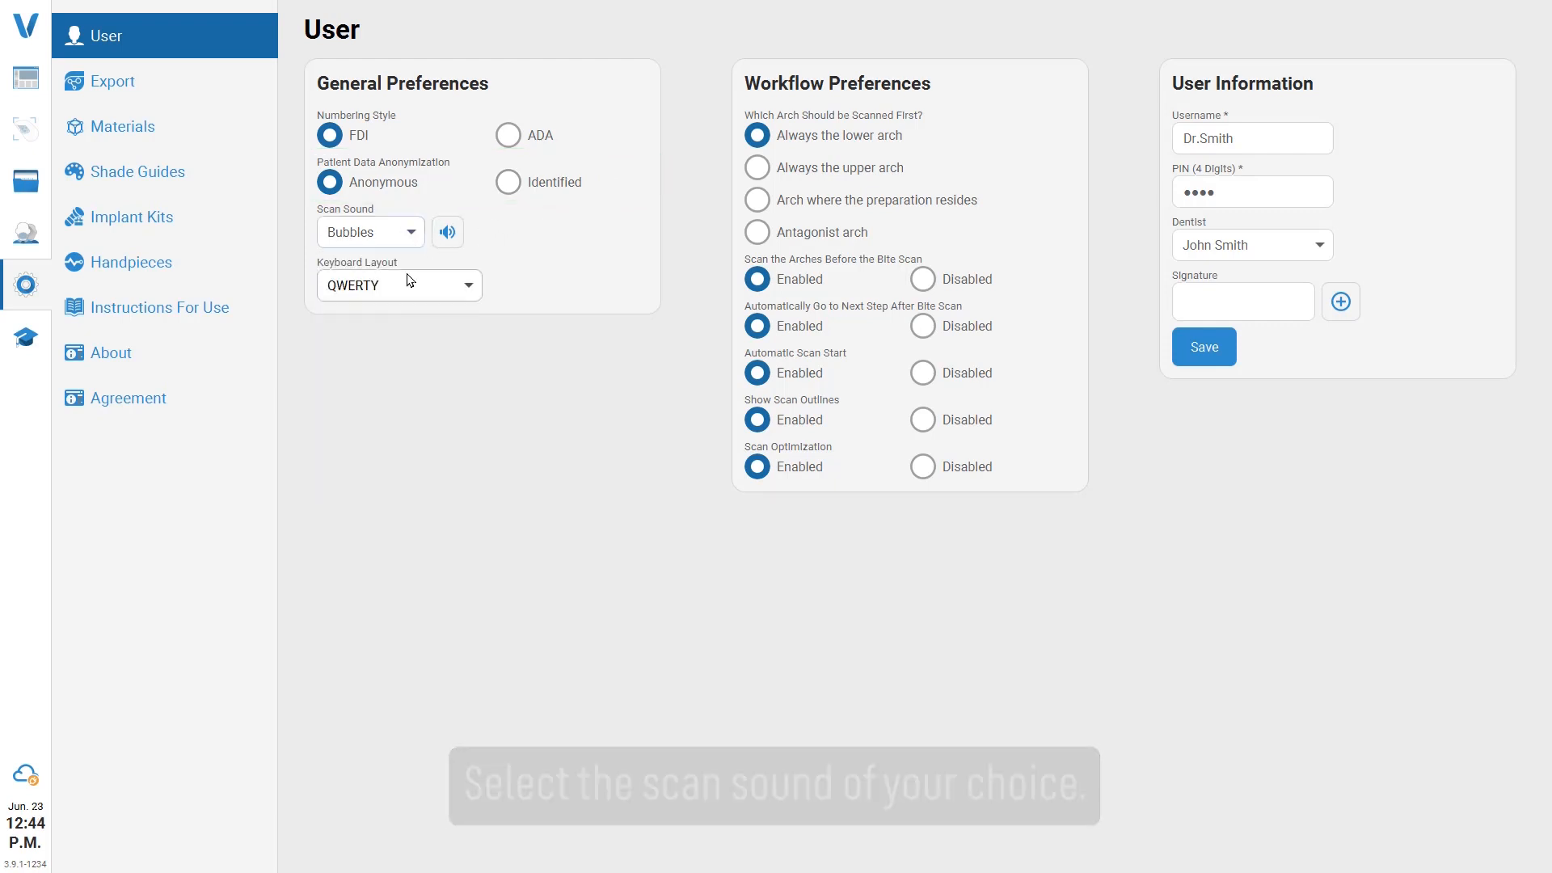
pyautogui.moveTo(996, 138)
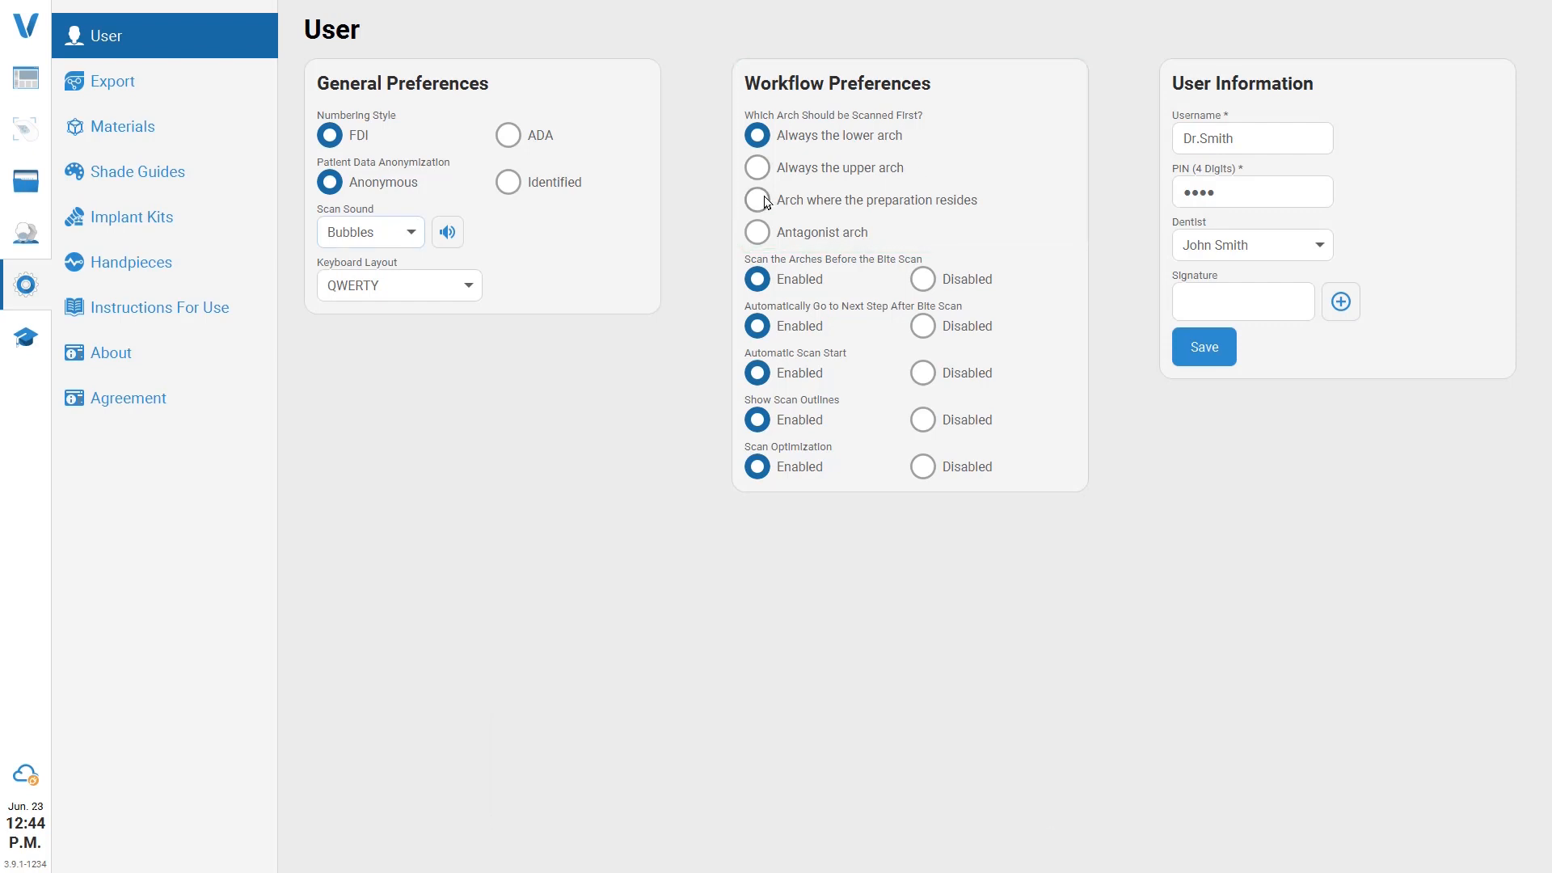
# Step: Set the first arch to scan to 'Arch where the preparation resides'
pyautogui.click(757, 199)
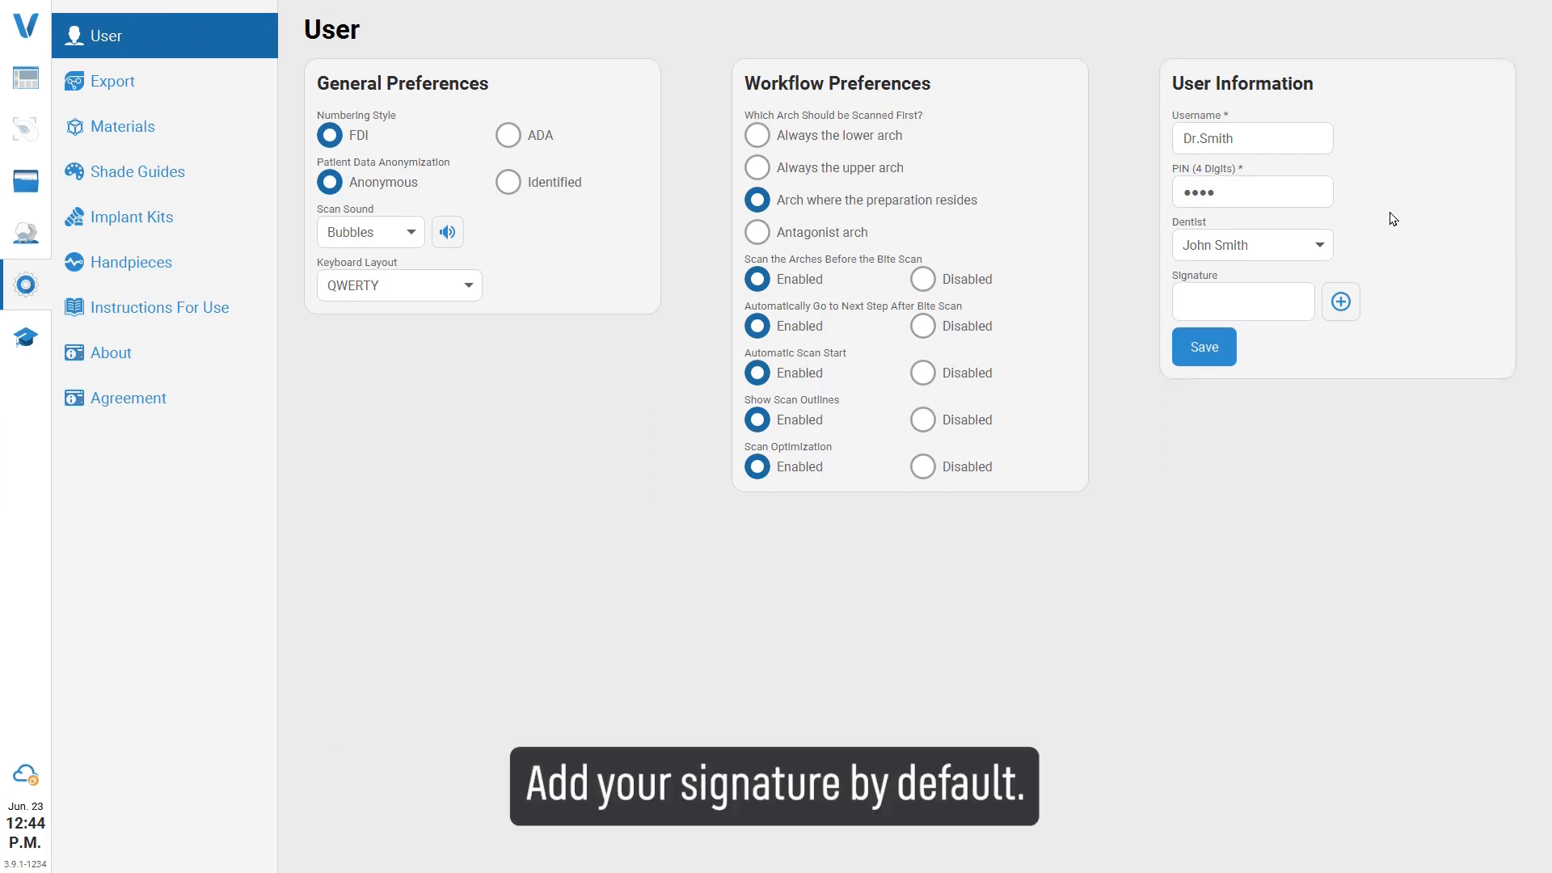
# Step: Draw and save a default signature in user information, then view Export preferences
pyautogui.click(1339, 301)
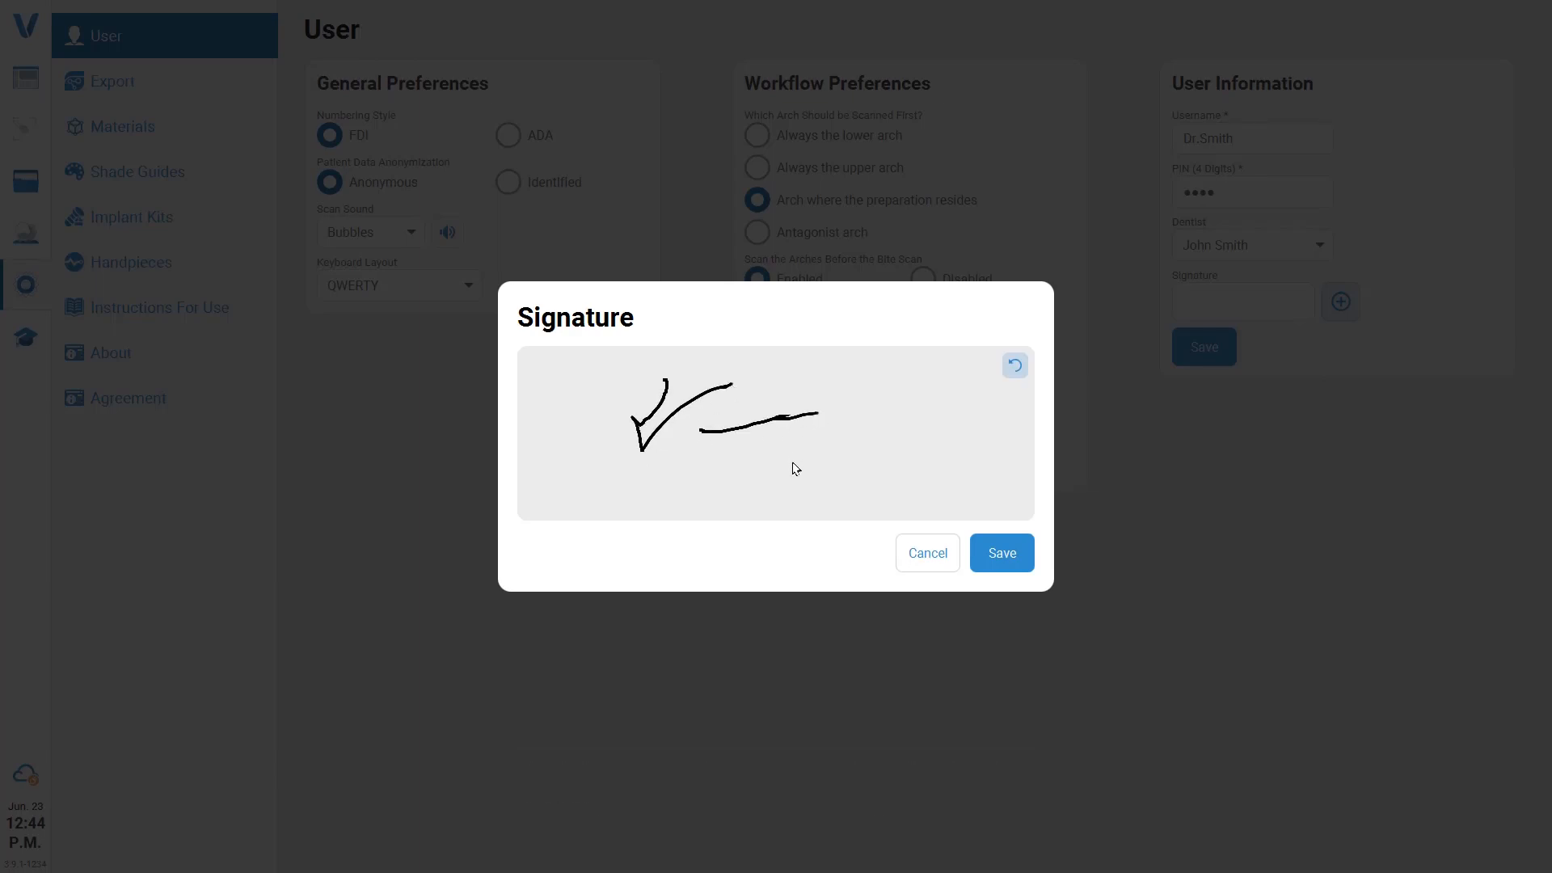
pyautogui.click(1001, 552)
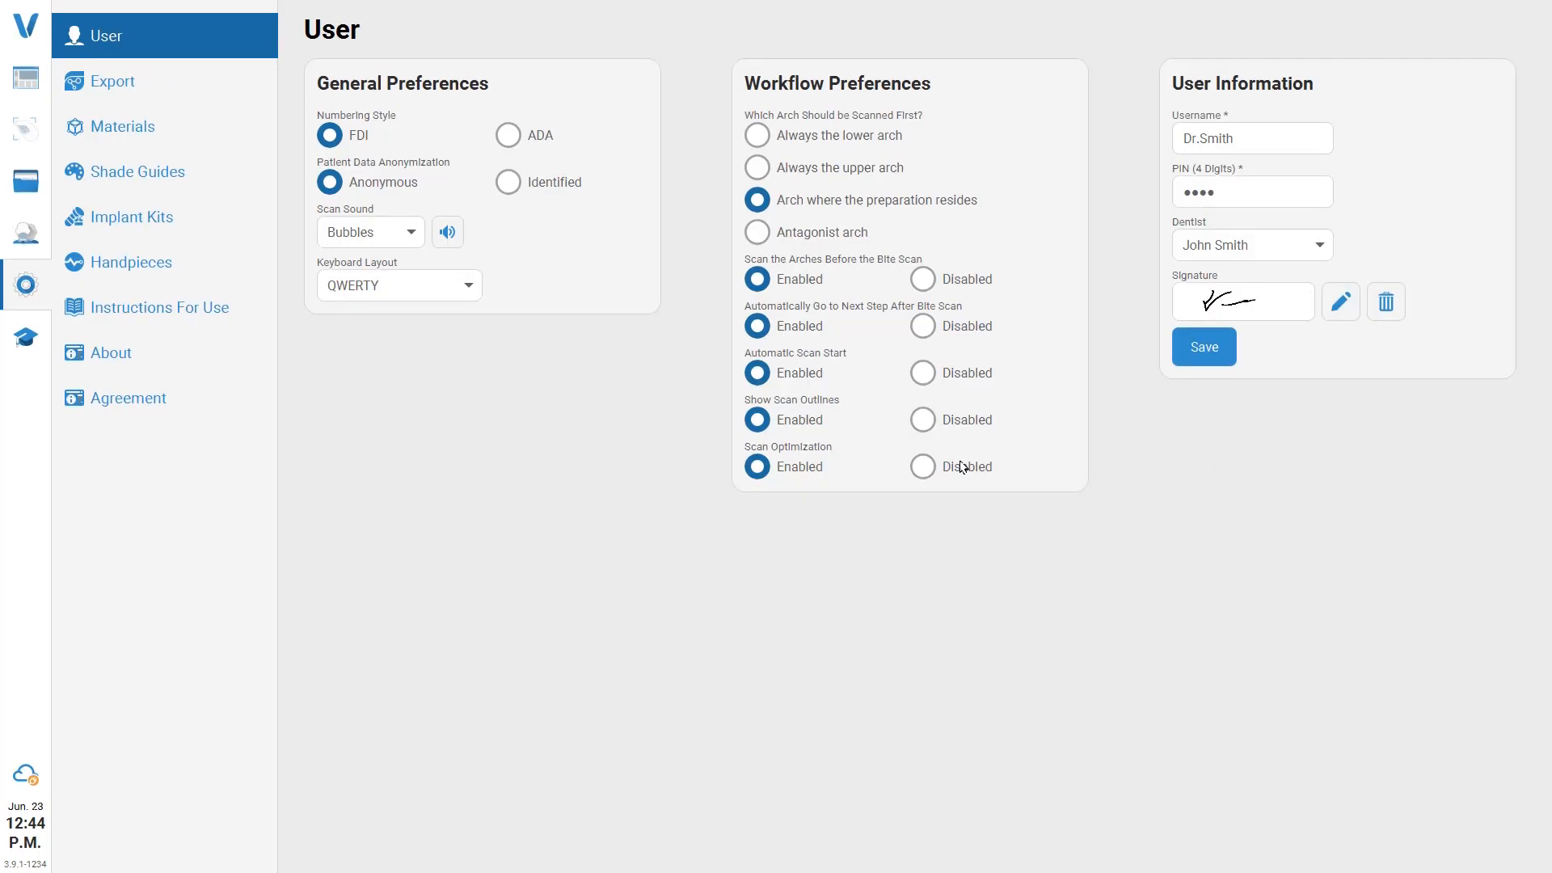
pyautogui.click(111, 80)
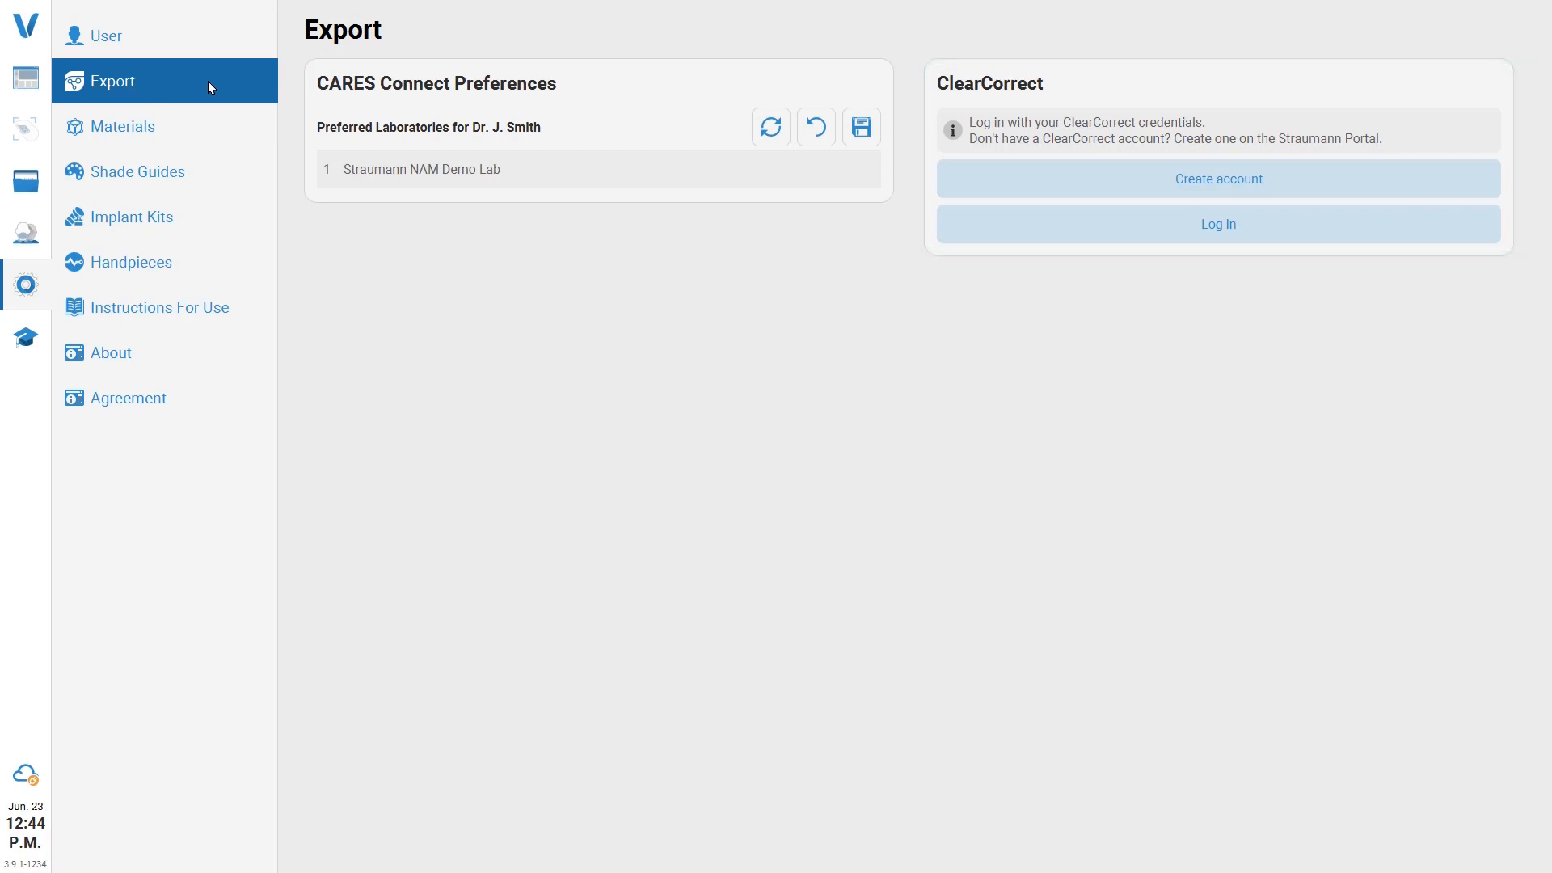
# Step: Switch off the Metal (Straumann) material family and save the materials configuration
pyautogui.click(130, 126)
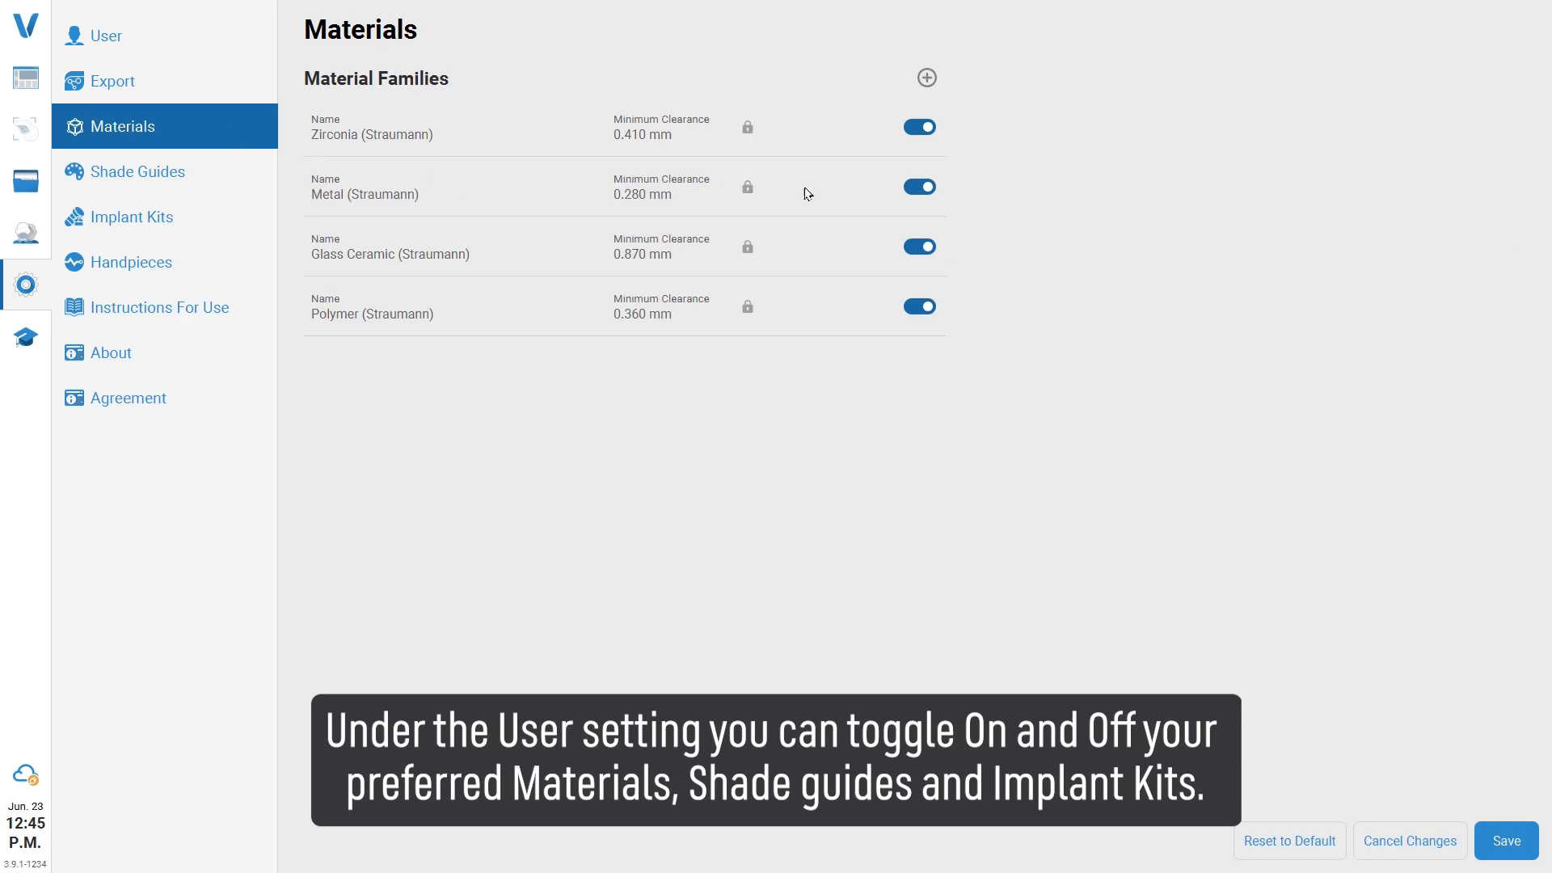
pyautogui.click(918, 186)
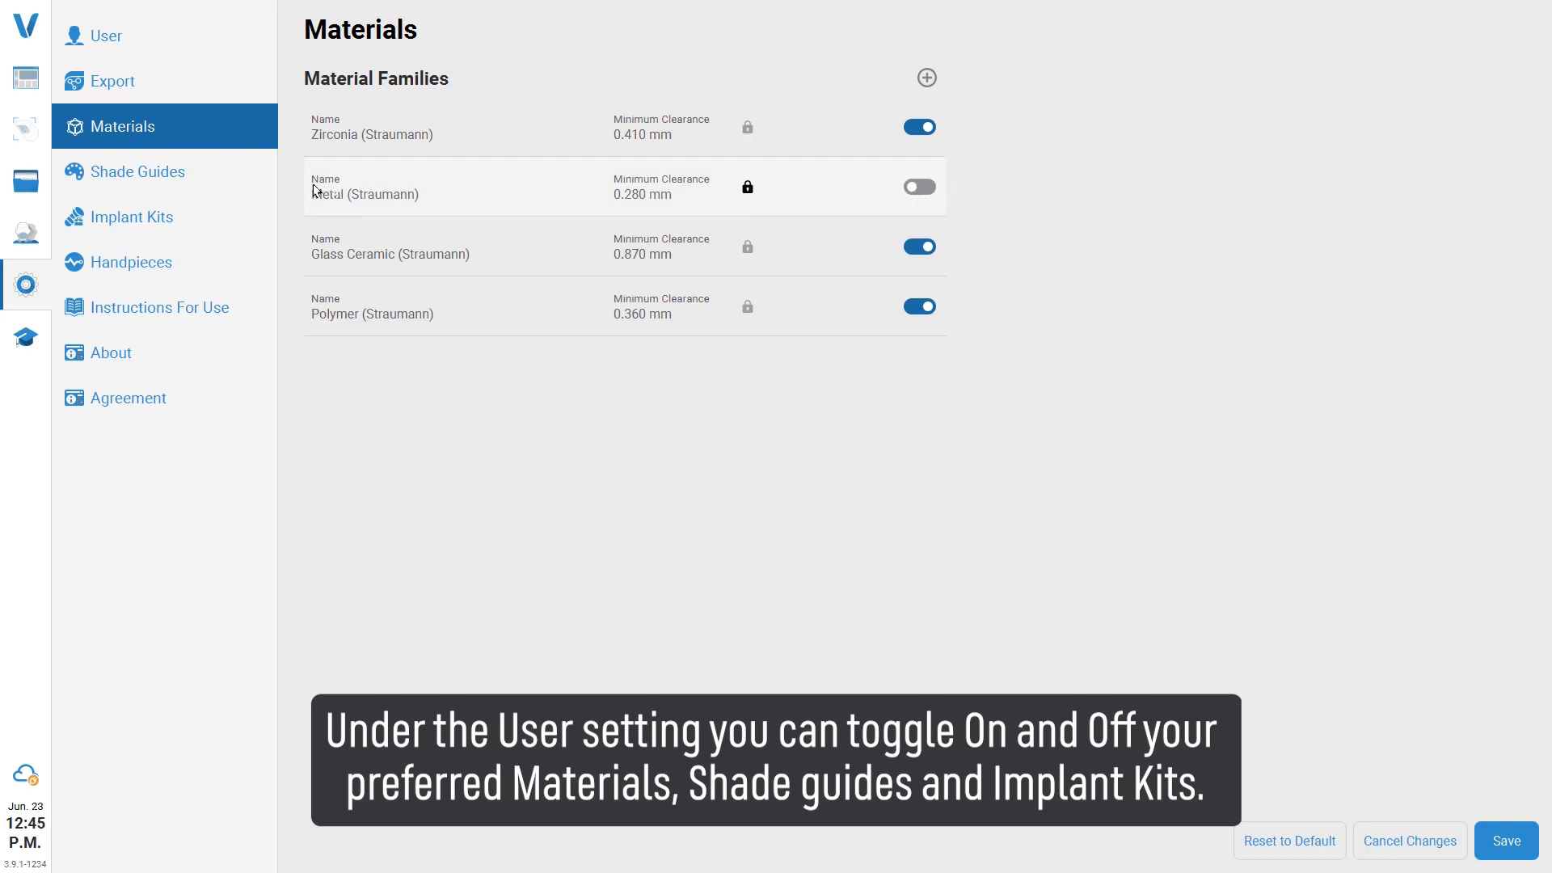
pyautogui.moveTo(251, 181)
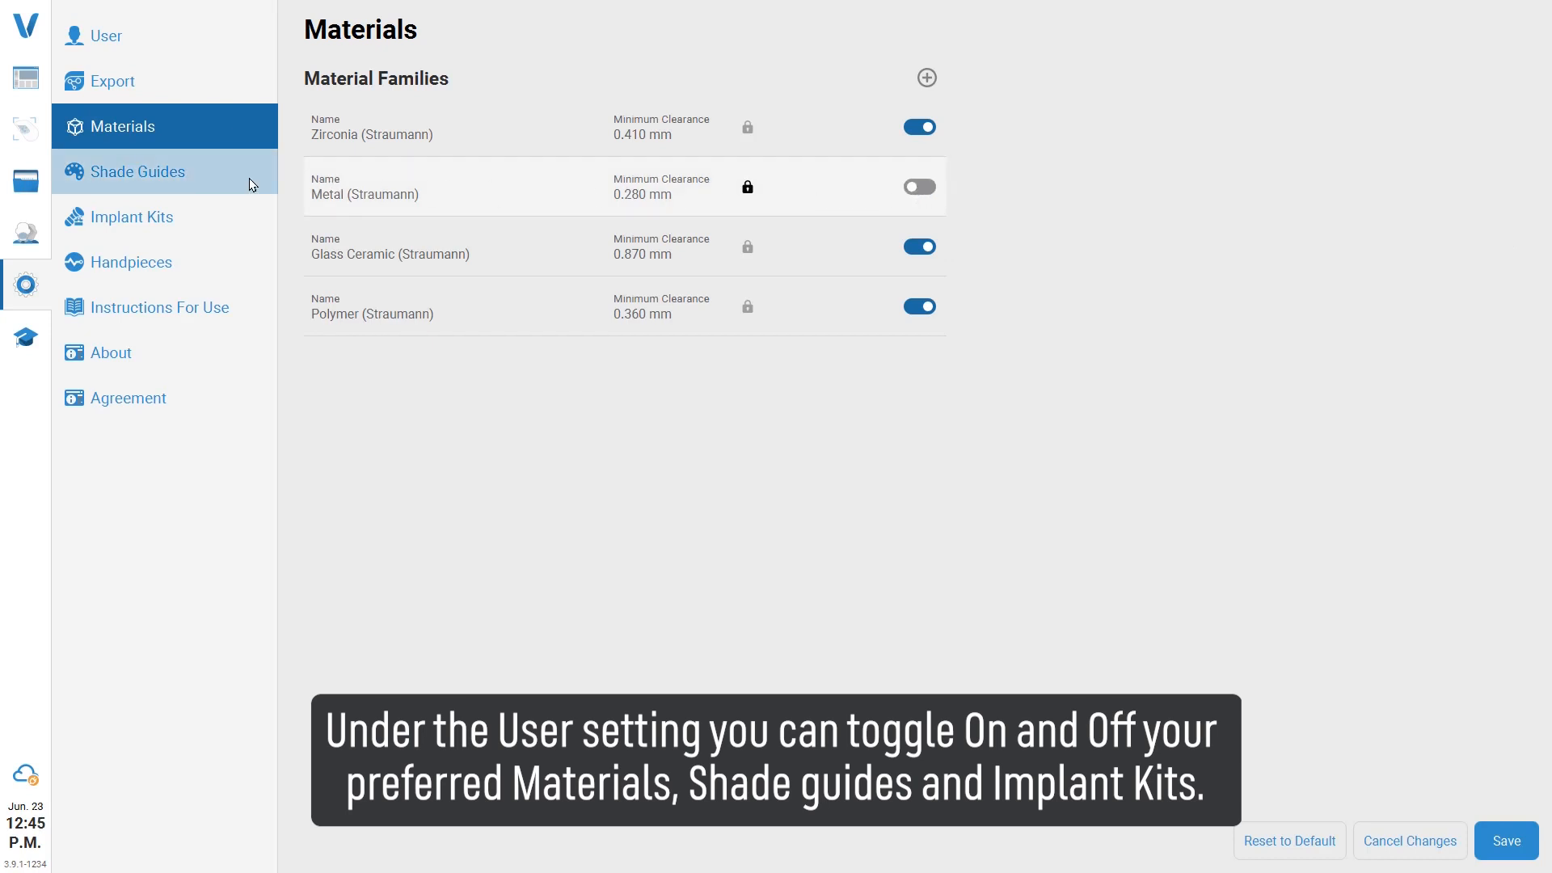
pyautogui.click(137, 171)
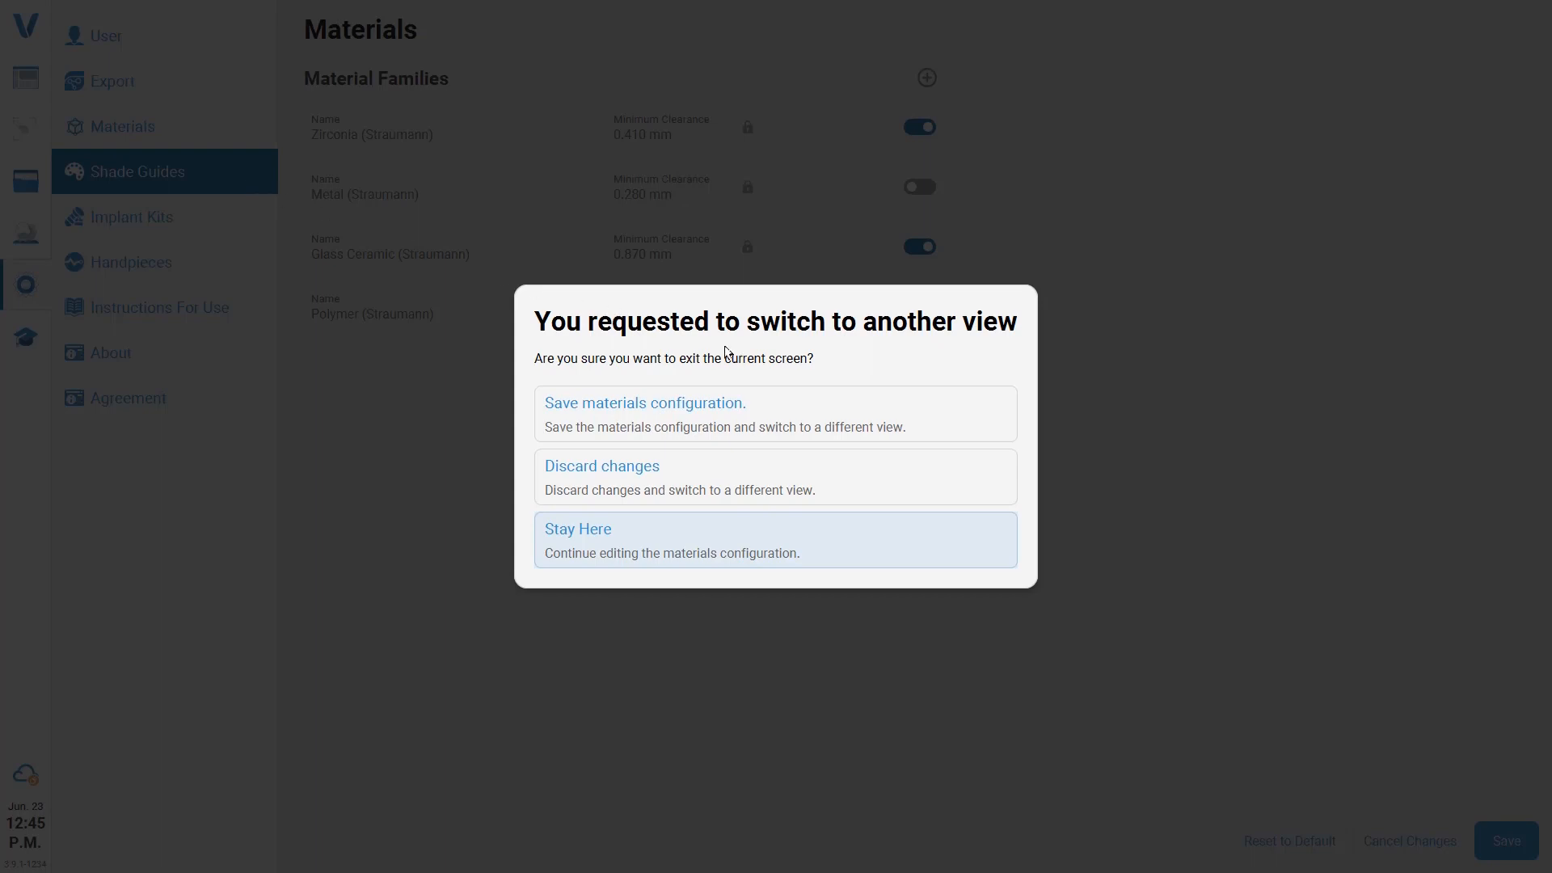
pyautogui.moveTo(828, 406)
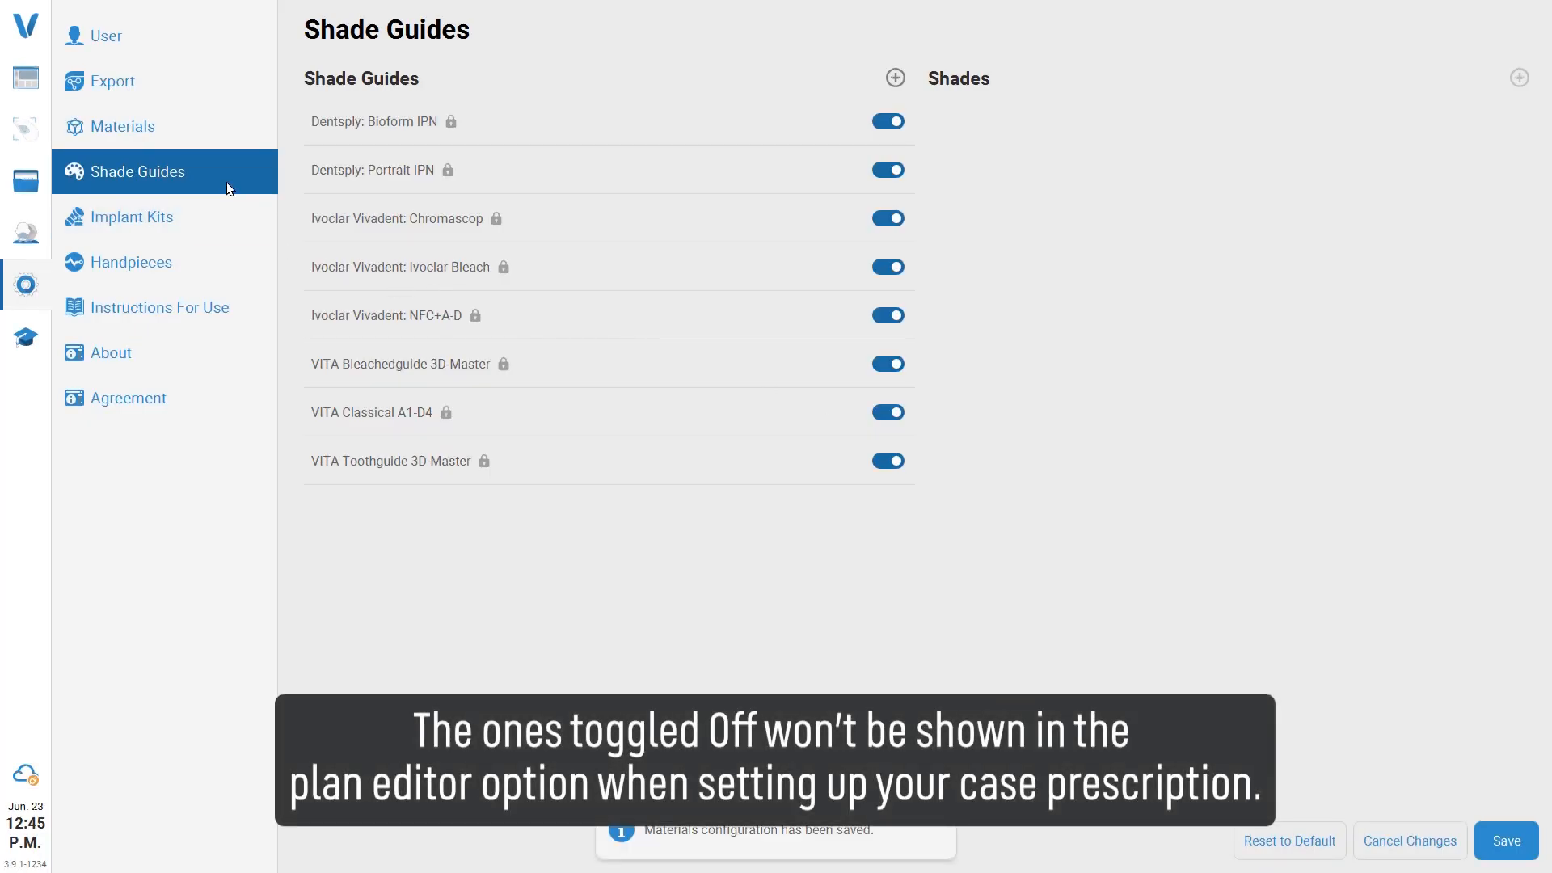
# Step: Disable the BEGO Implant Systems, BioHorizons® and Biomet 3i implant kits, then view handpieces
pyautogui.click(133, 217)
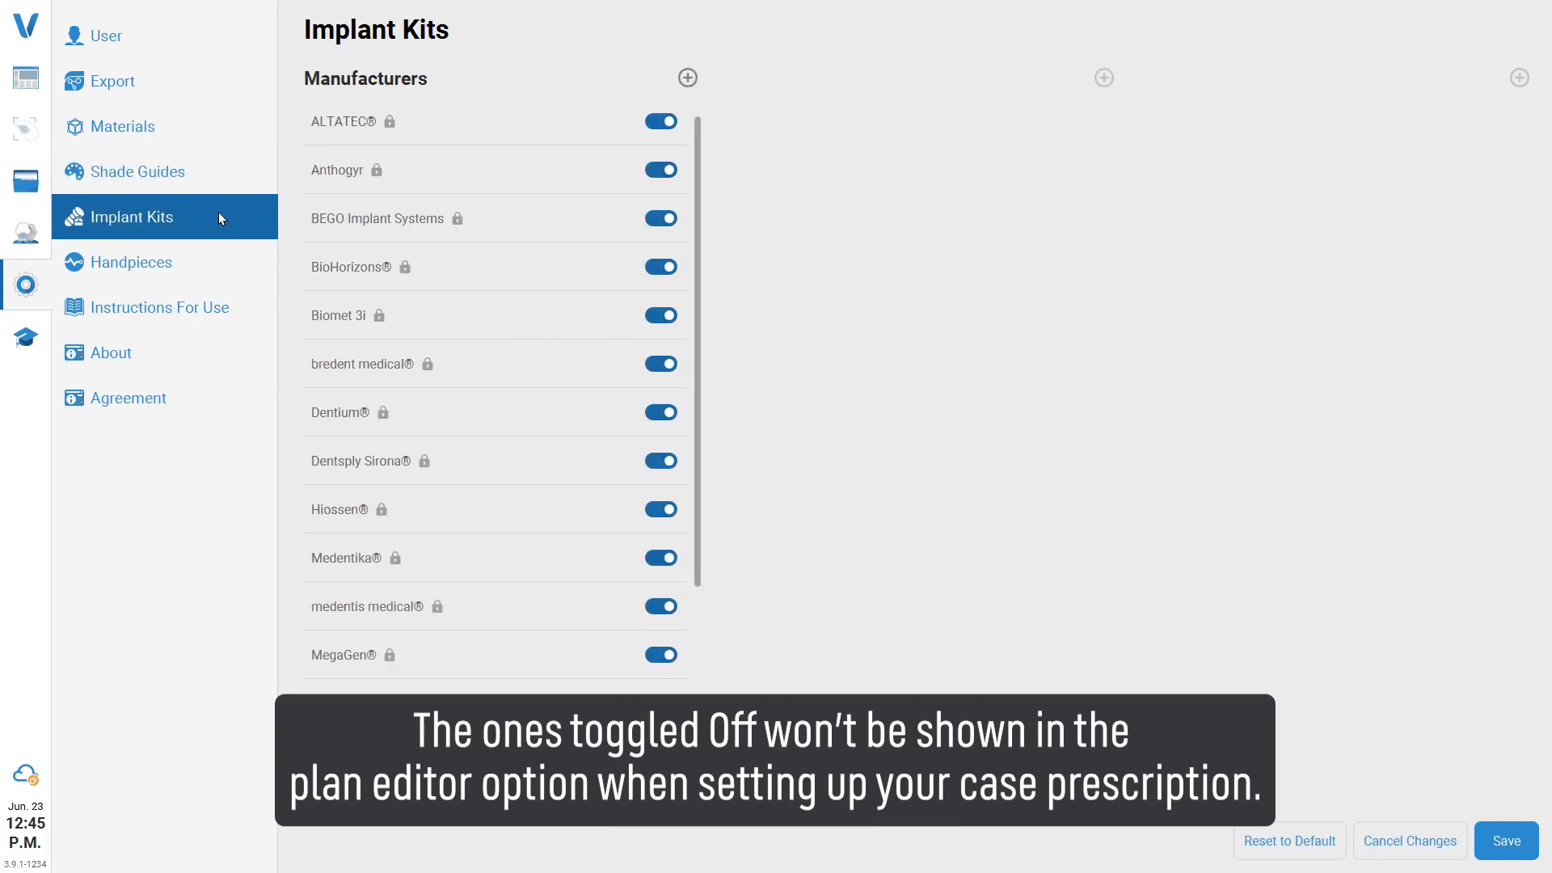
pyautogui.click(660, 217)
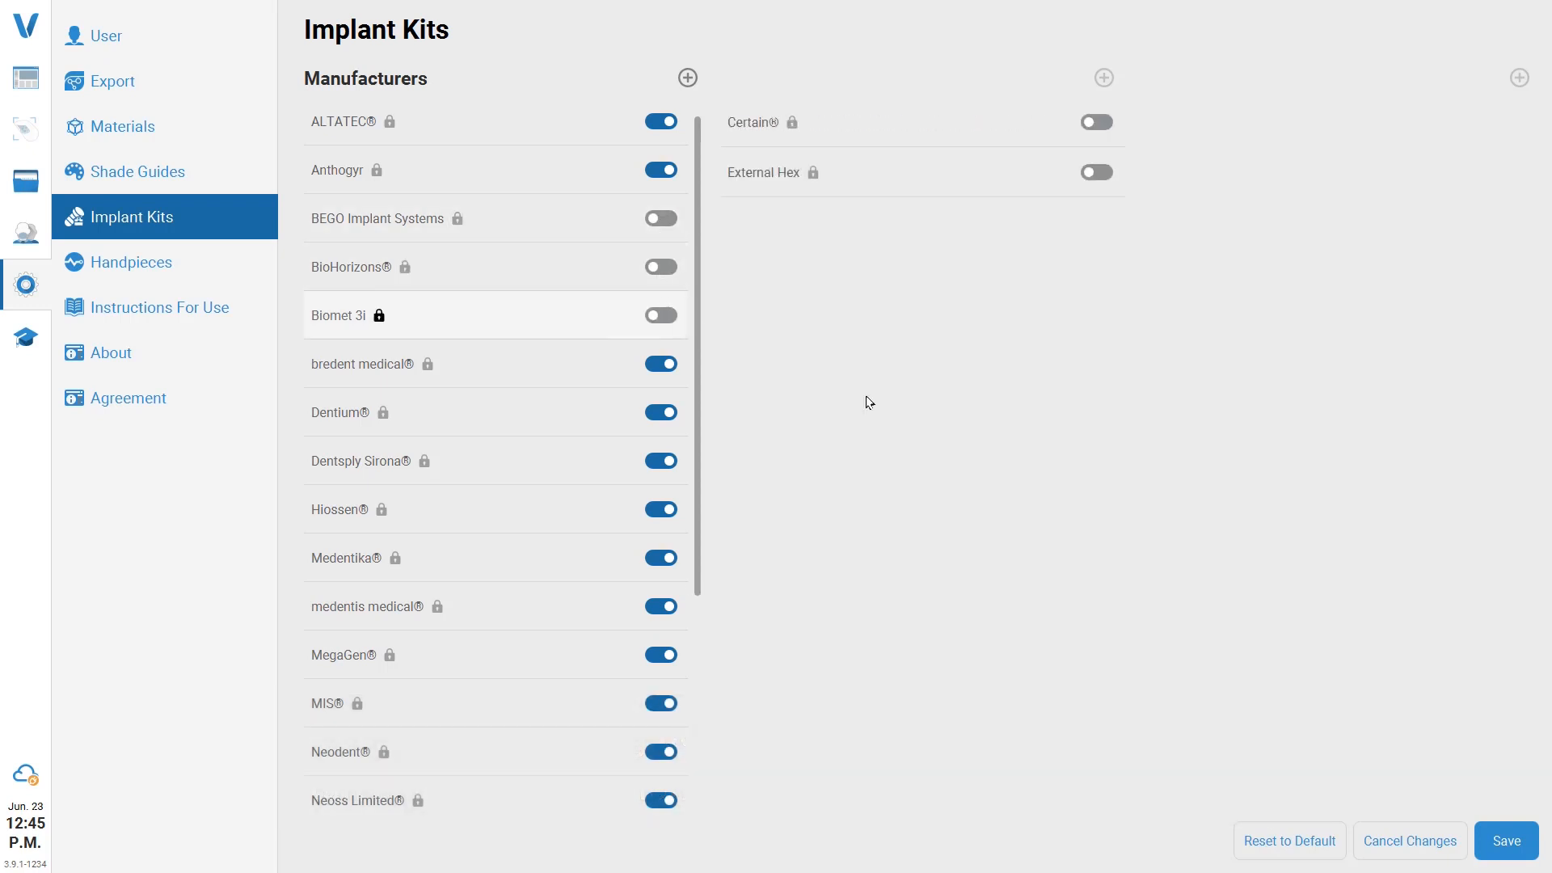
pyautogui.click(1505, 840)
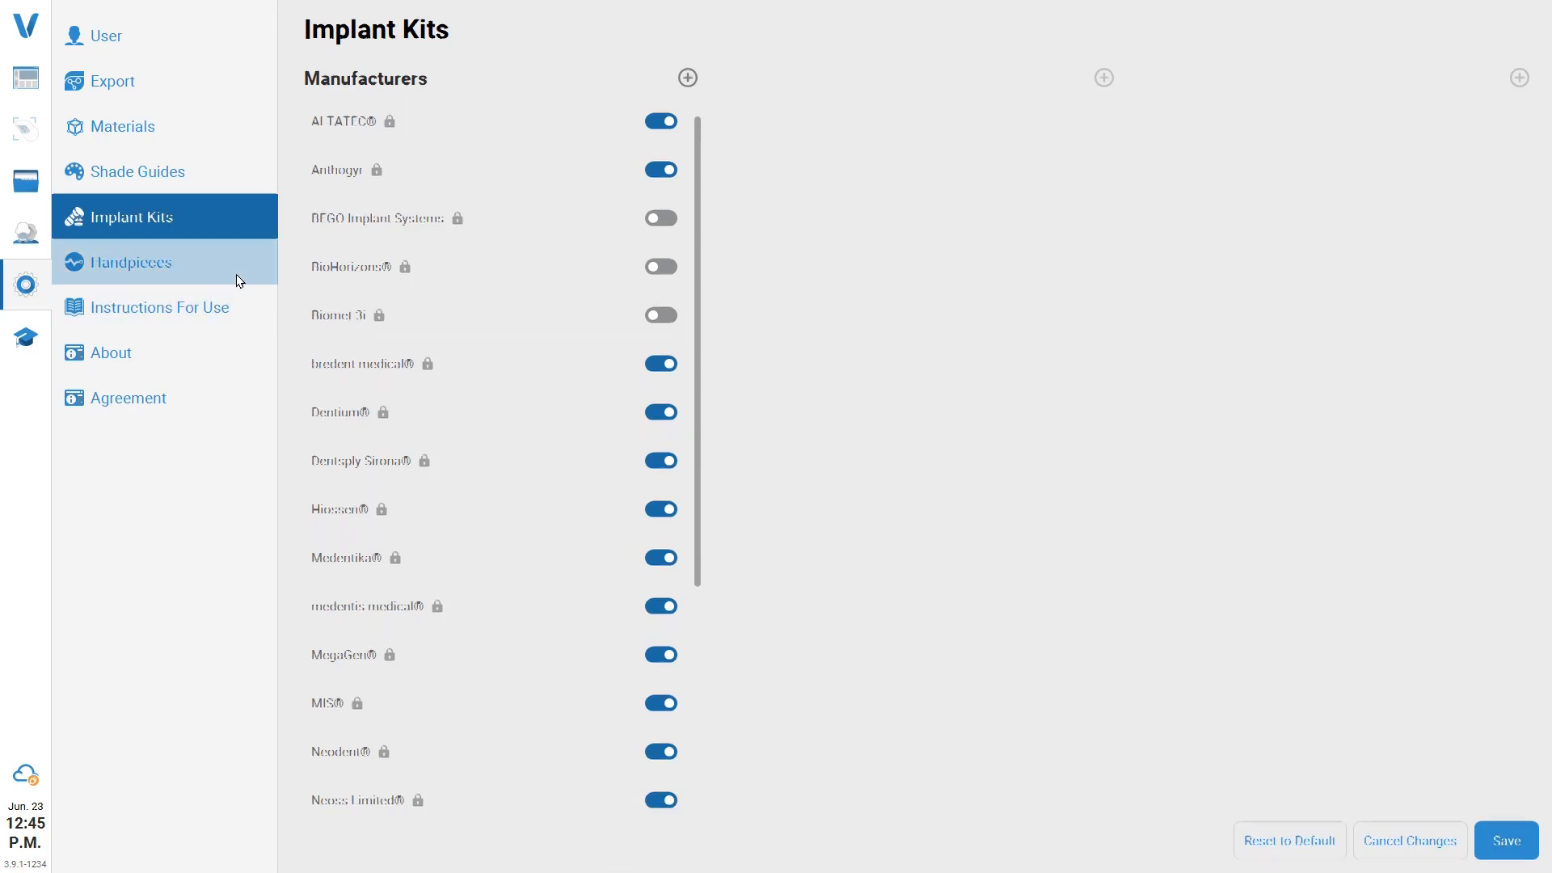
pyautogui.click(131, 262)
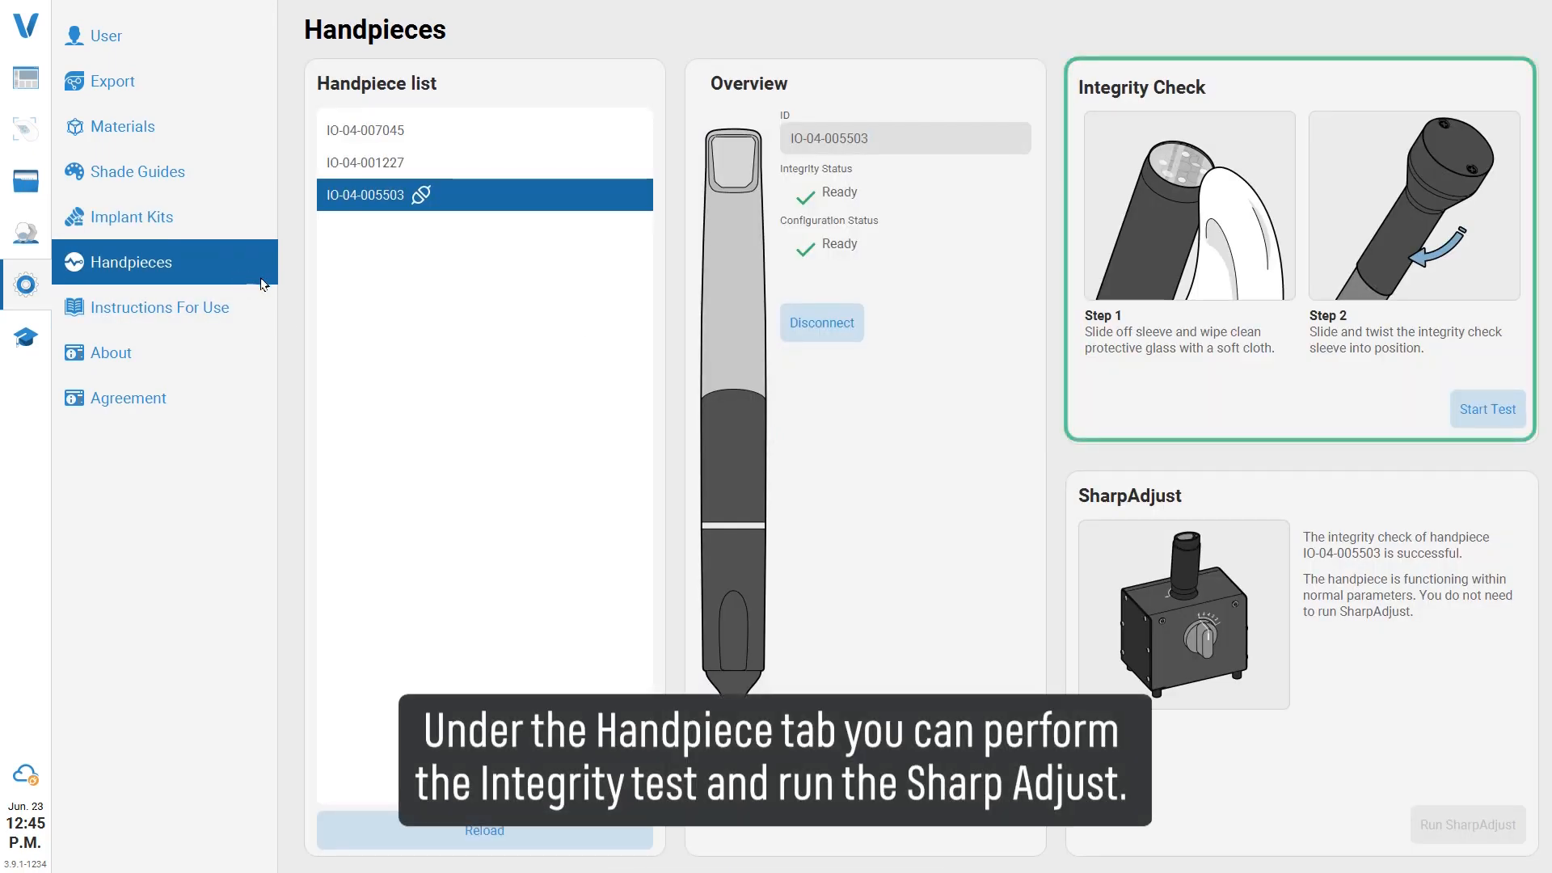
pyautogui.moveTo(1486, 409)
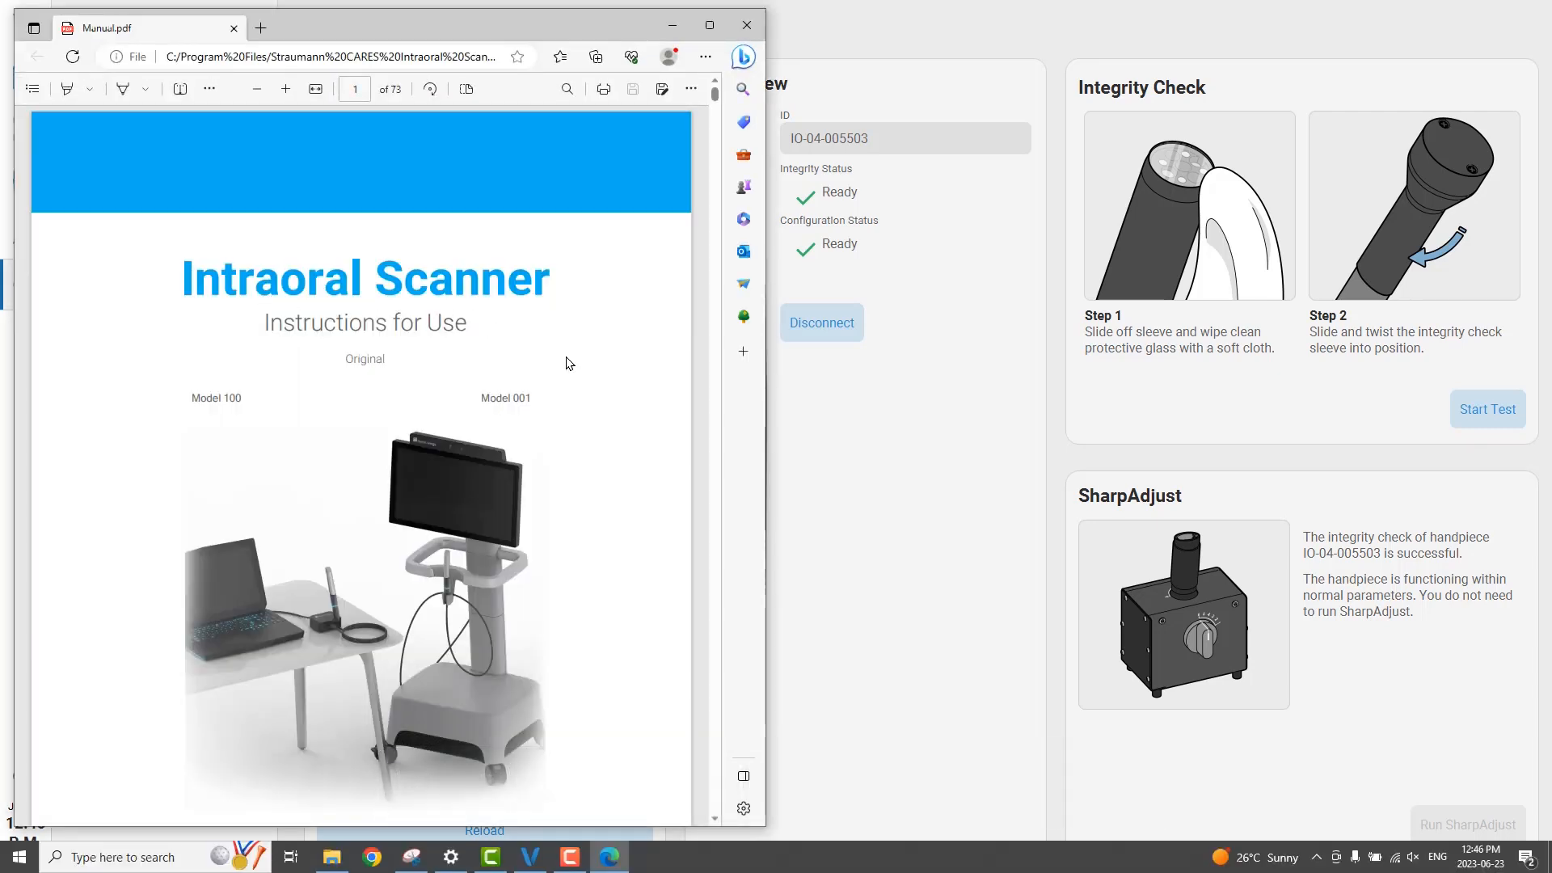
# Step: Scroll the Intraoral Scanner manual down to its table of contents on page 2
pyautogui.scroll(-3)
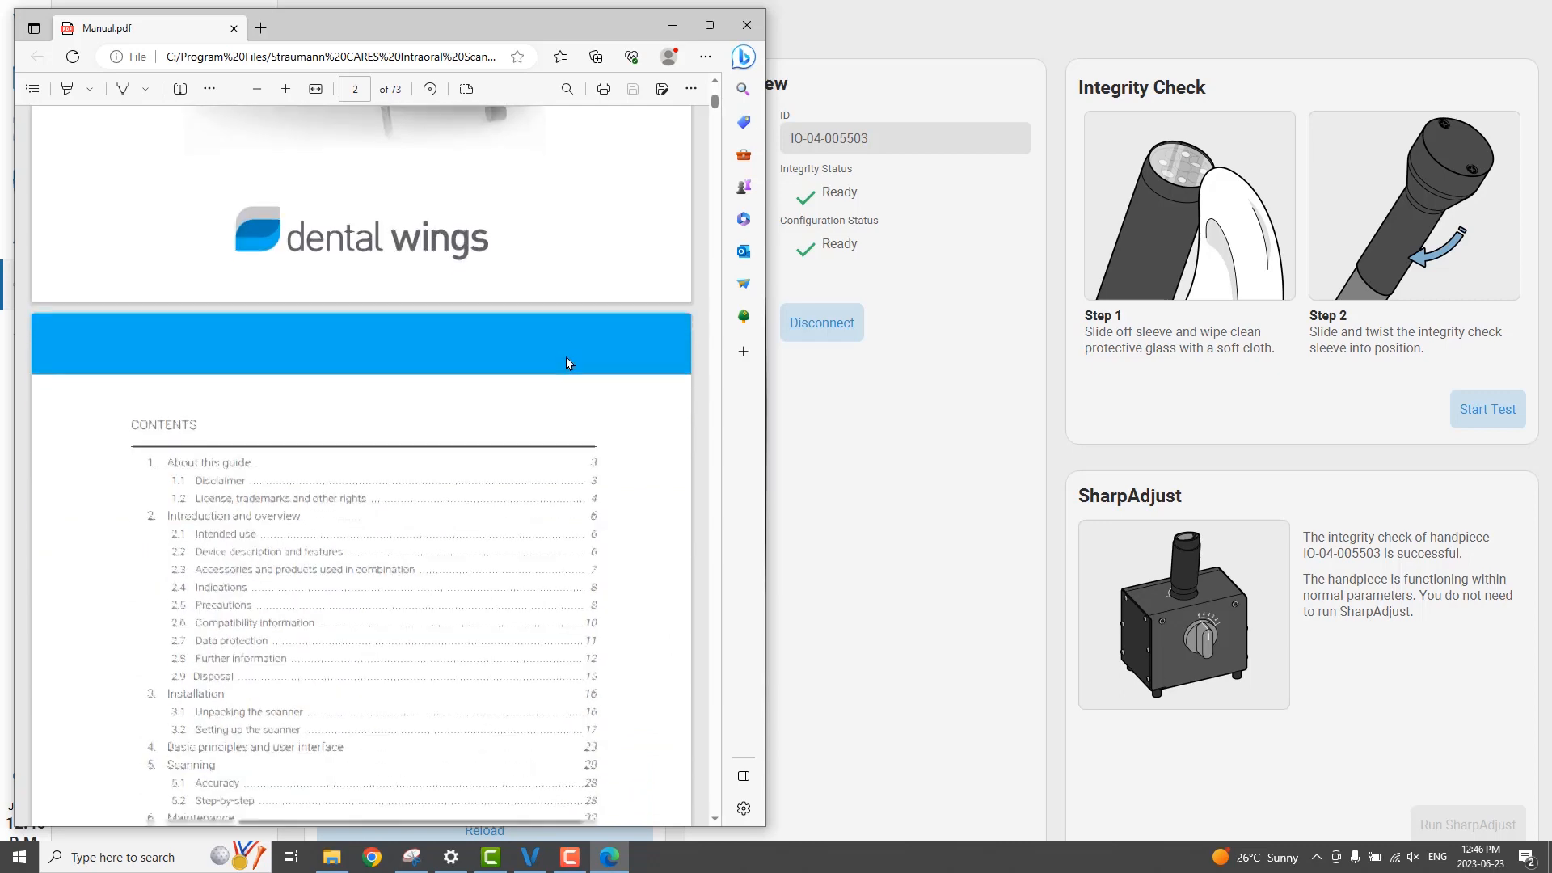
pyautogui.scroll(-3)
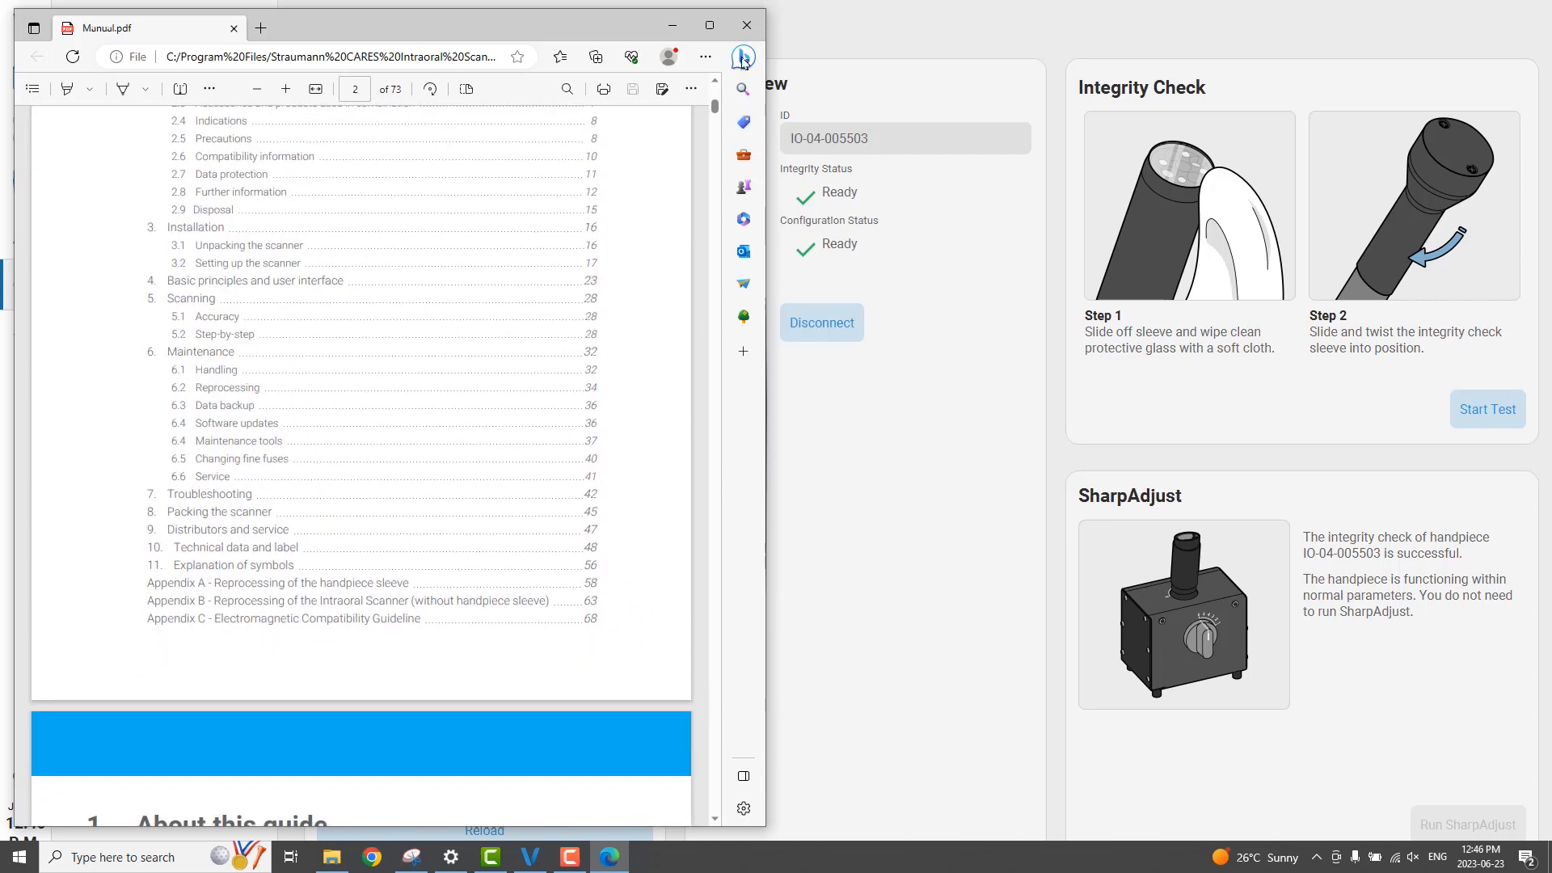